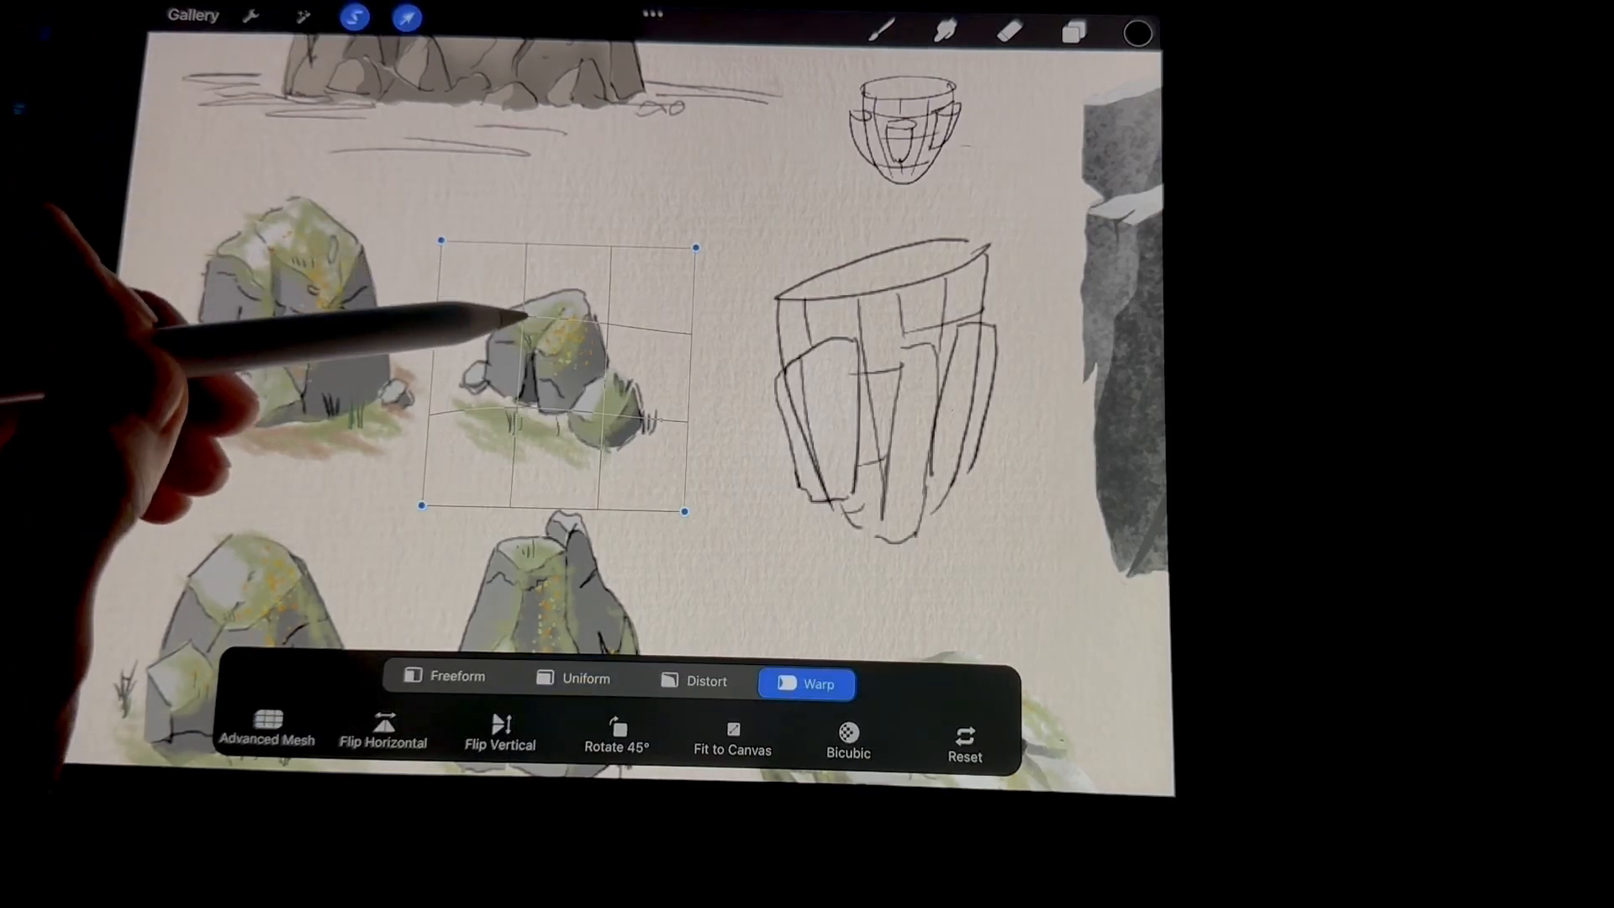
- Warp the mossy rock, then stretch the sky painting's corner past the canvas edge
drag(695, 248, 806, 178)
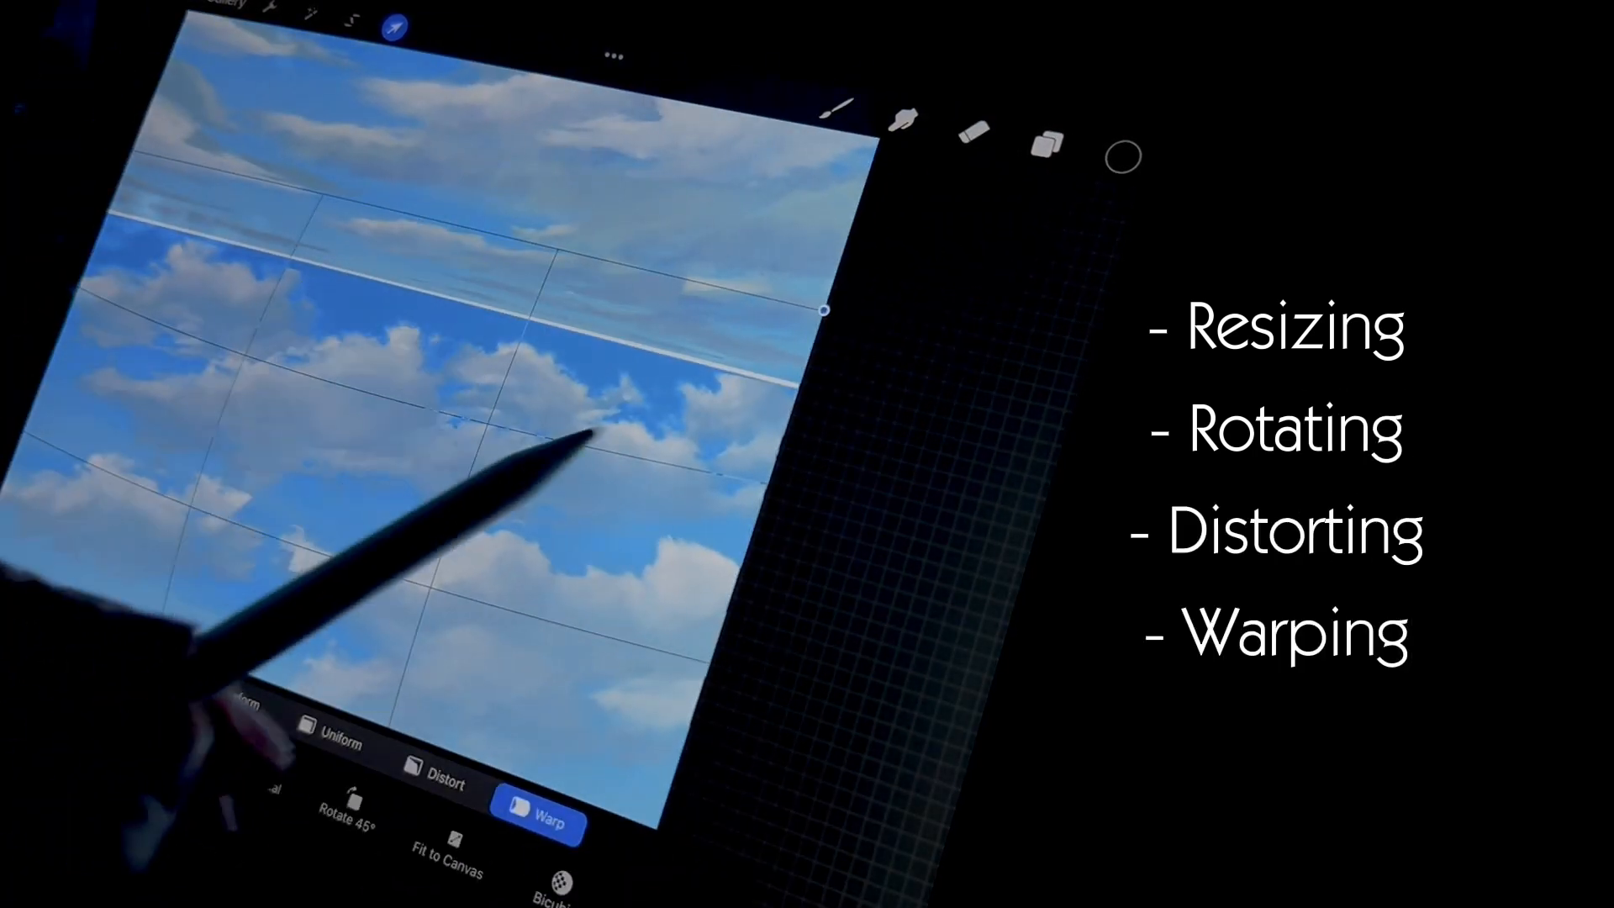
drag(824, 308, 963, 366)
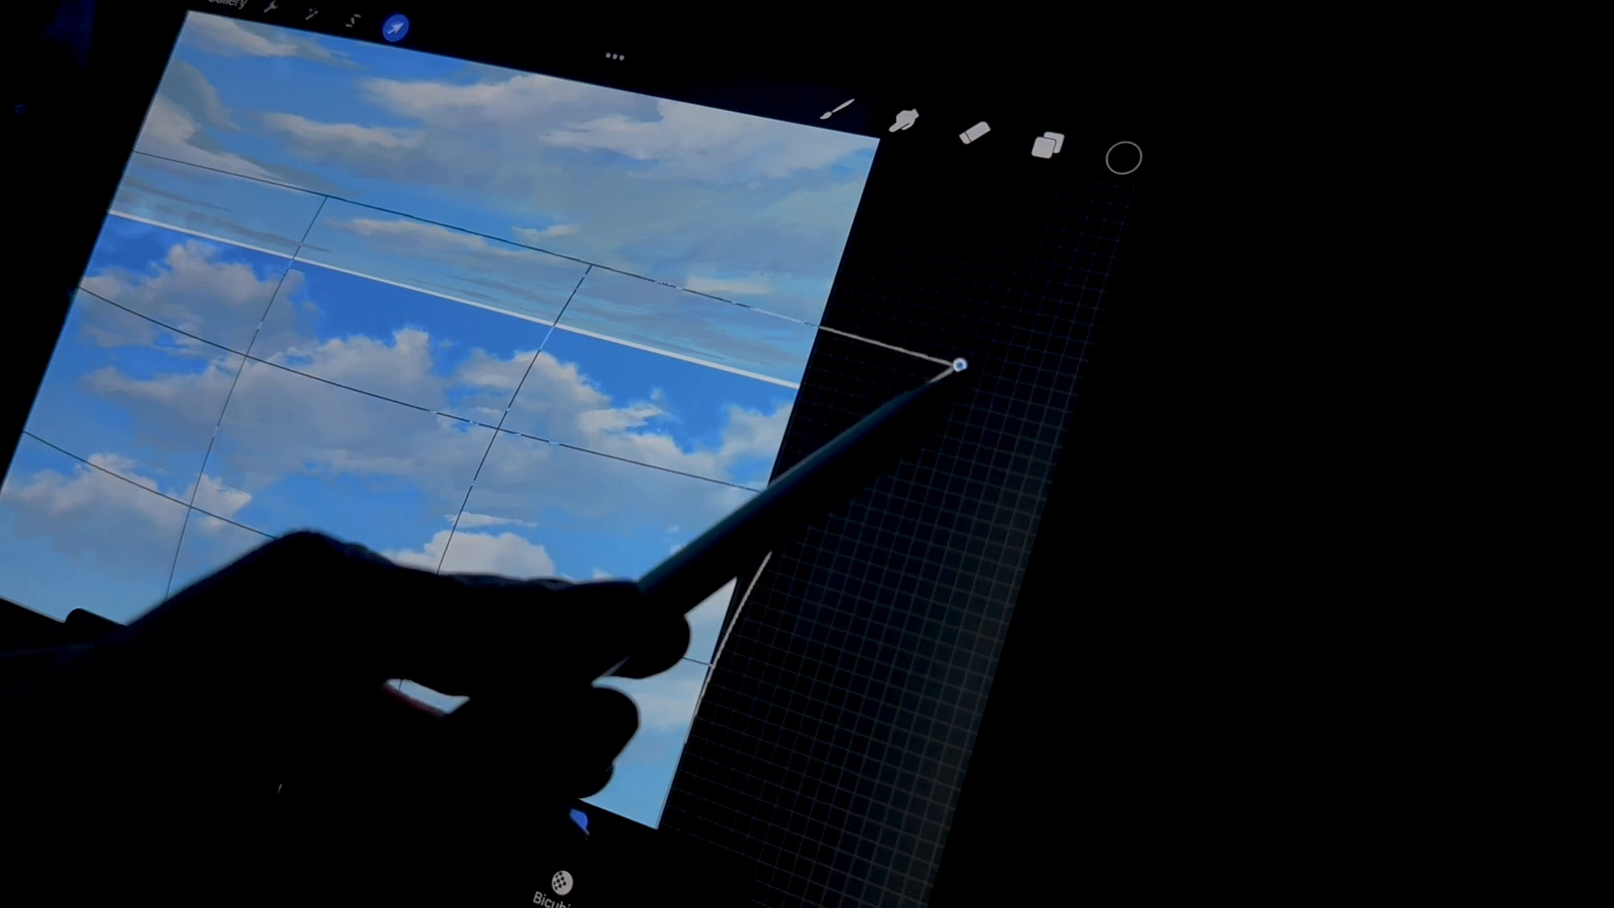
drag(963, 363, 990, 382)
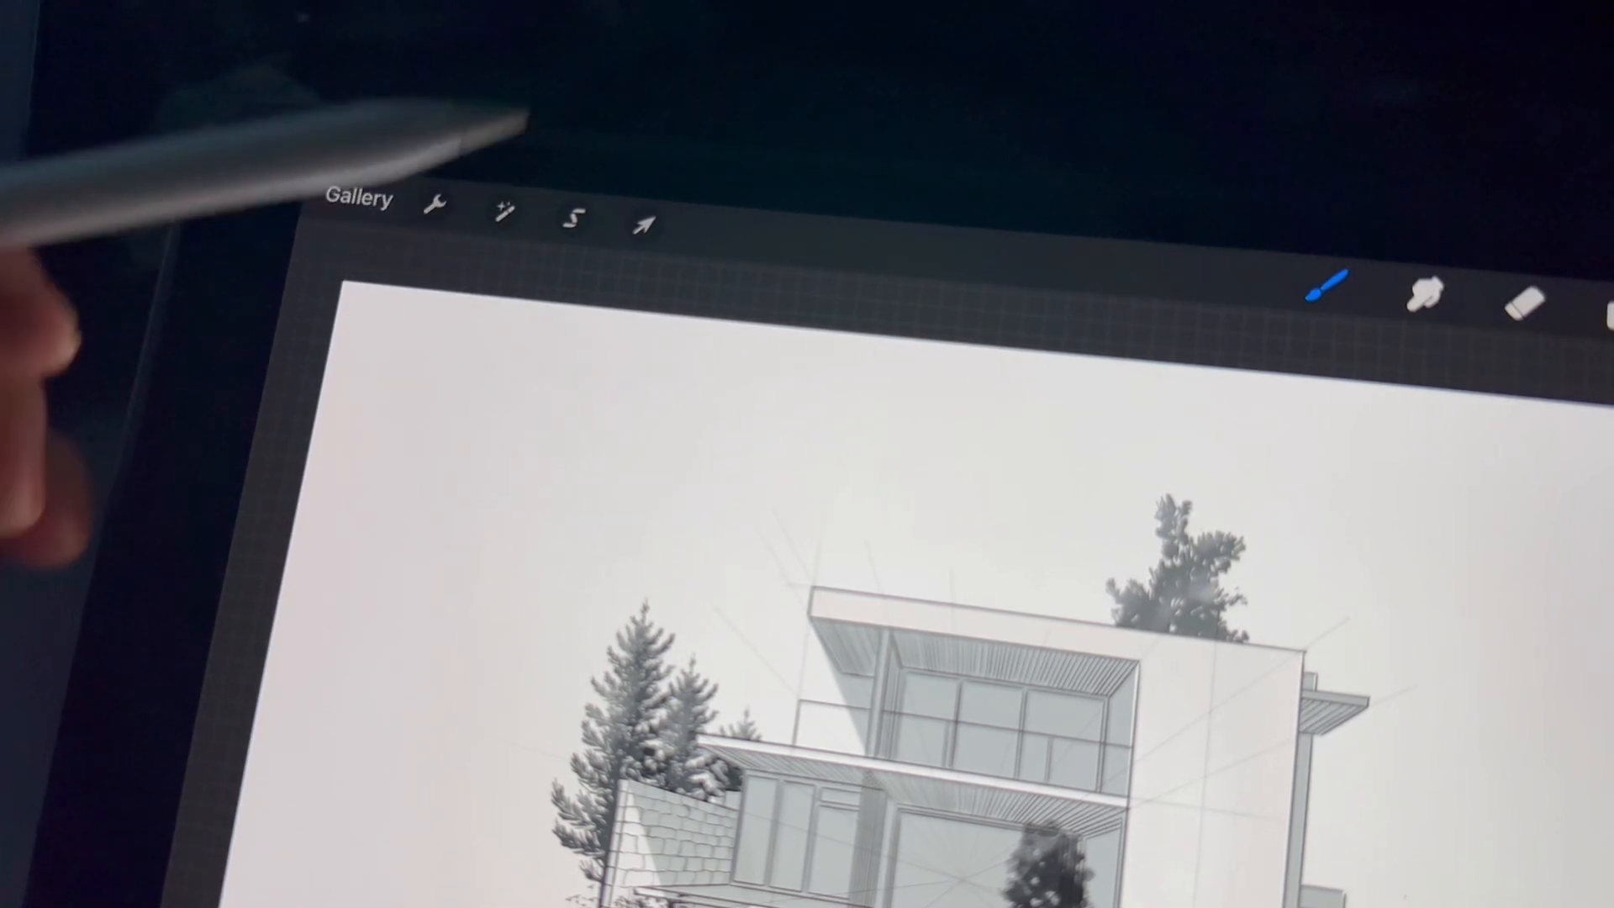
- Start transforming the house sketch and cycle Uniform, Freeform, Distort, ending in Warp mode
click(642, 223)
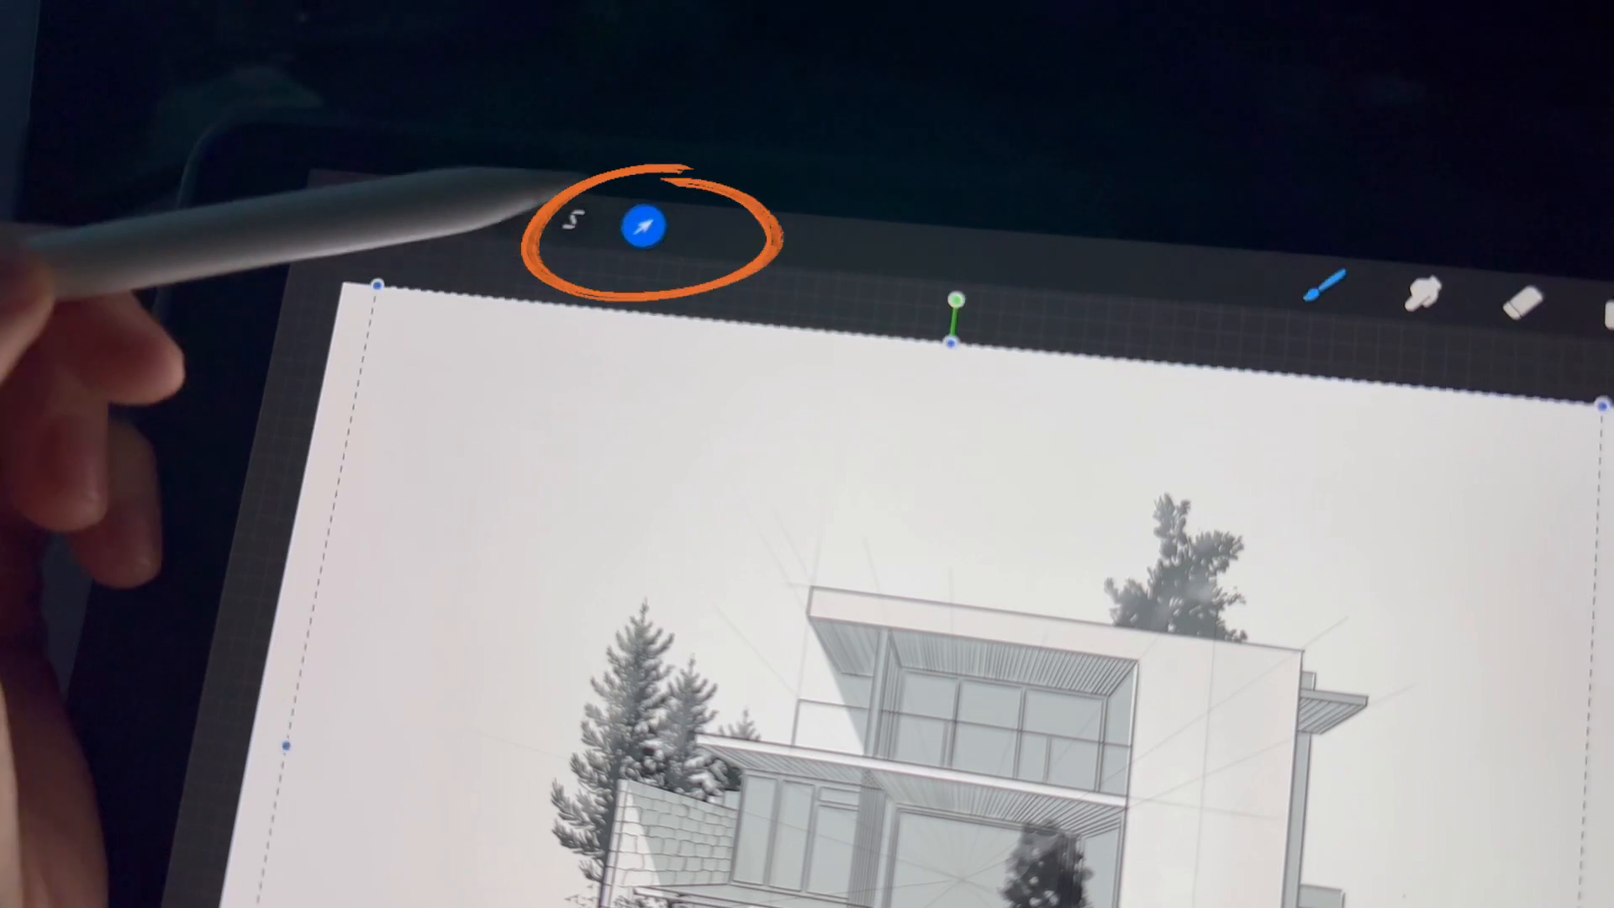
click(643, 225)
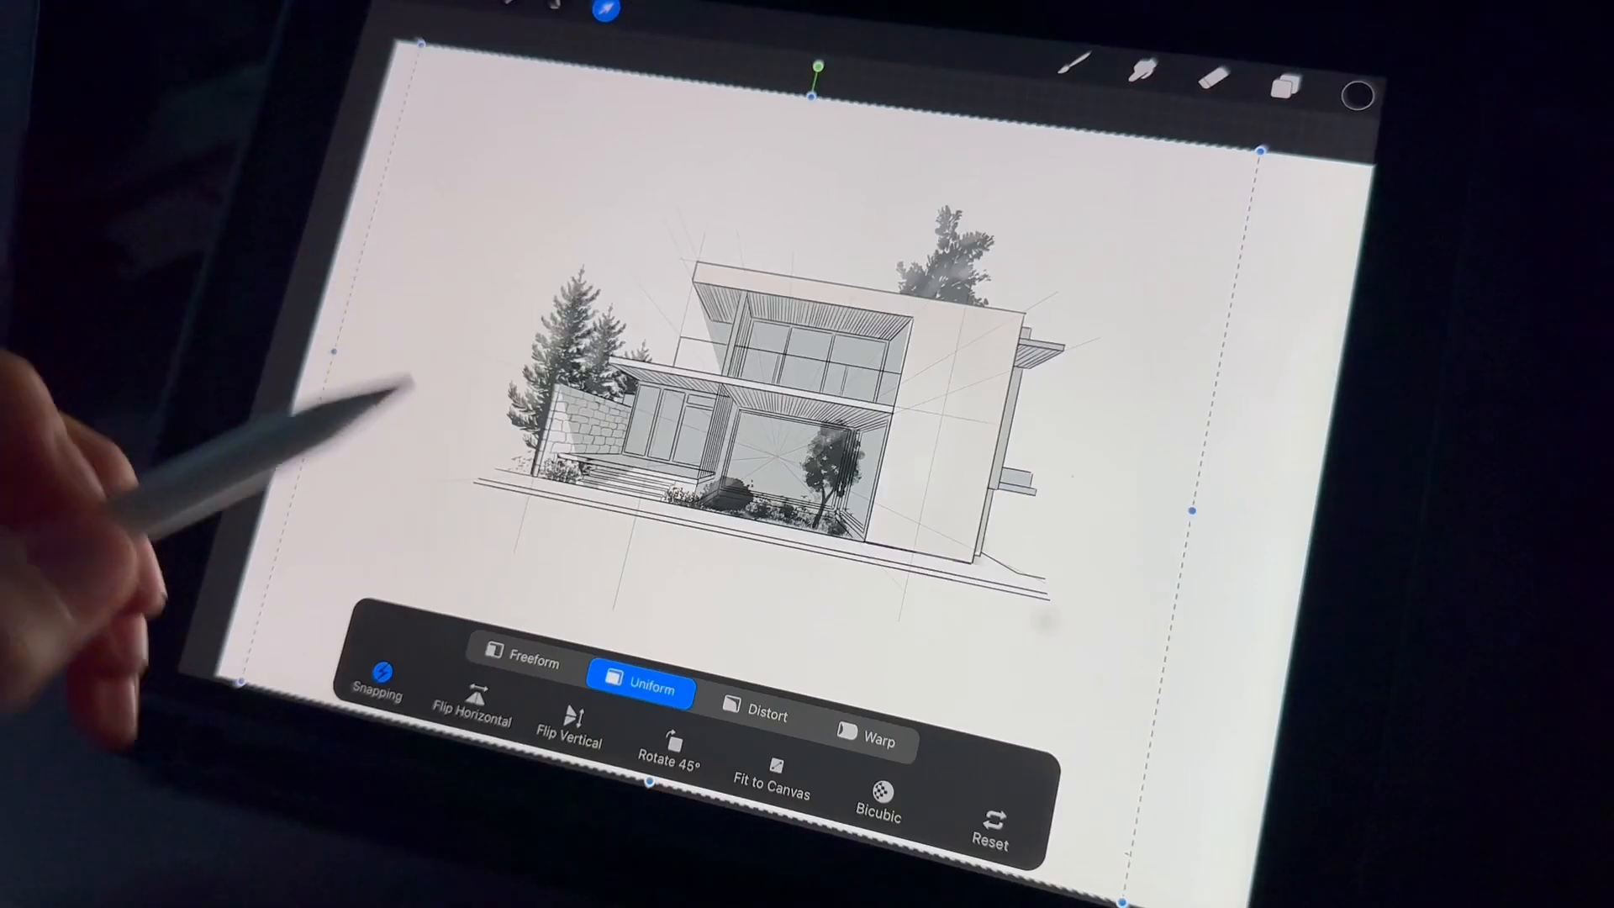
click(523, 661)
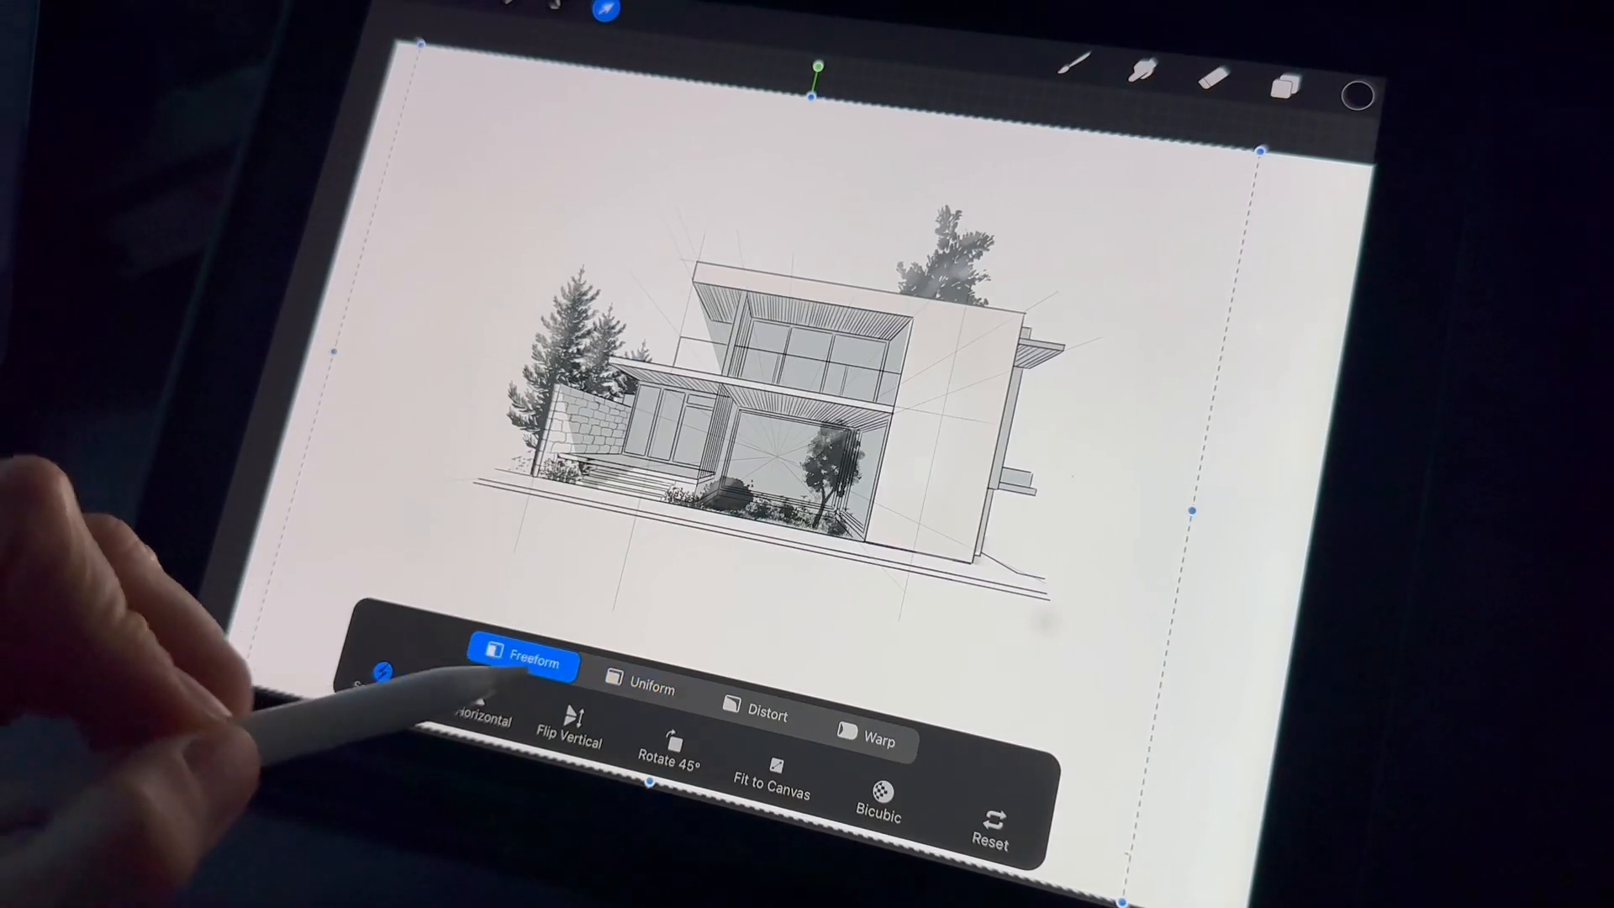
click(648, 687)
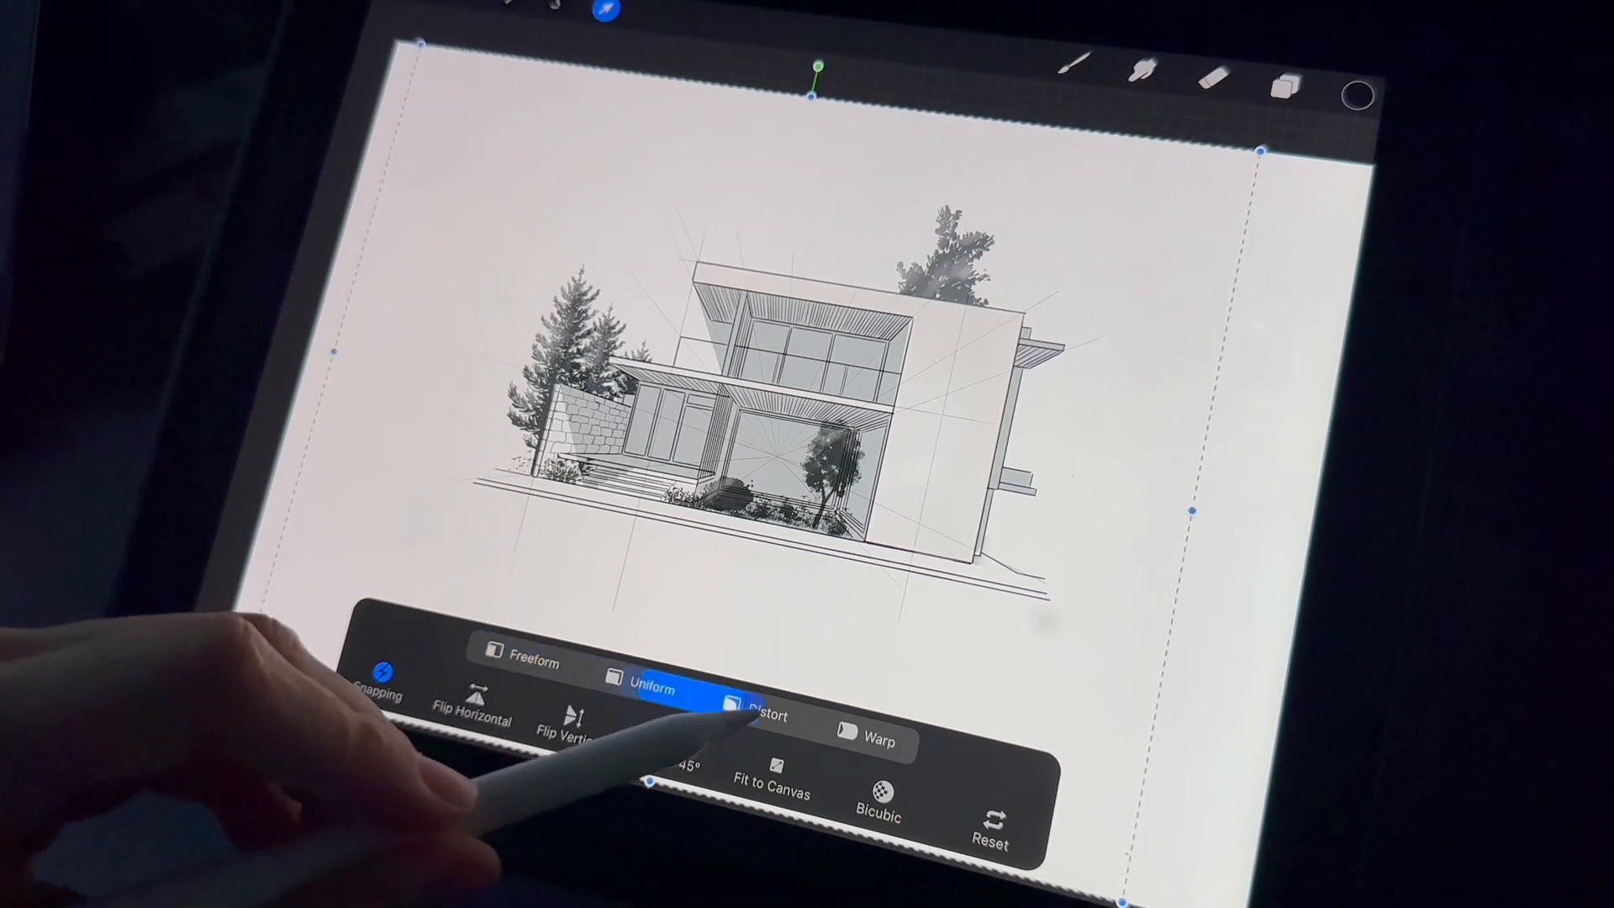
click(878, 742)
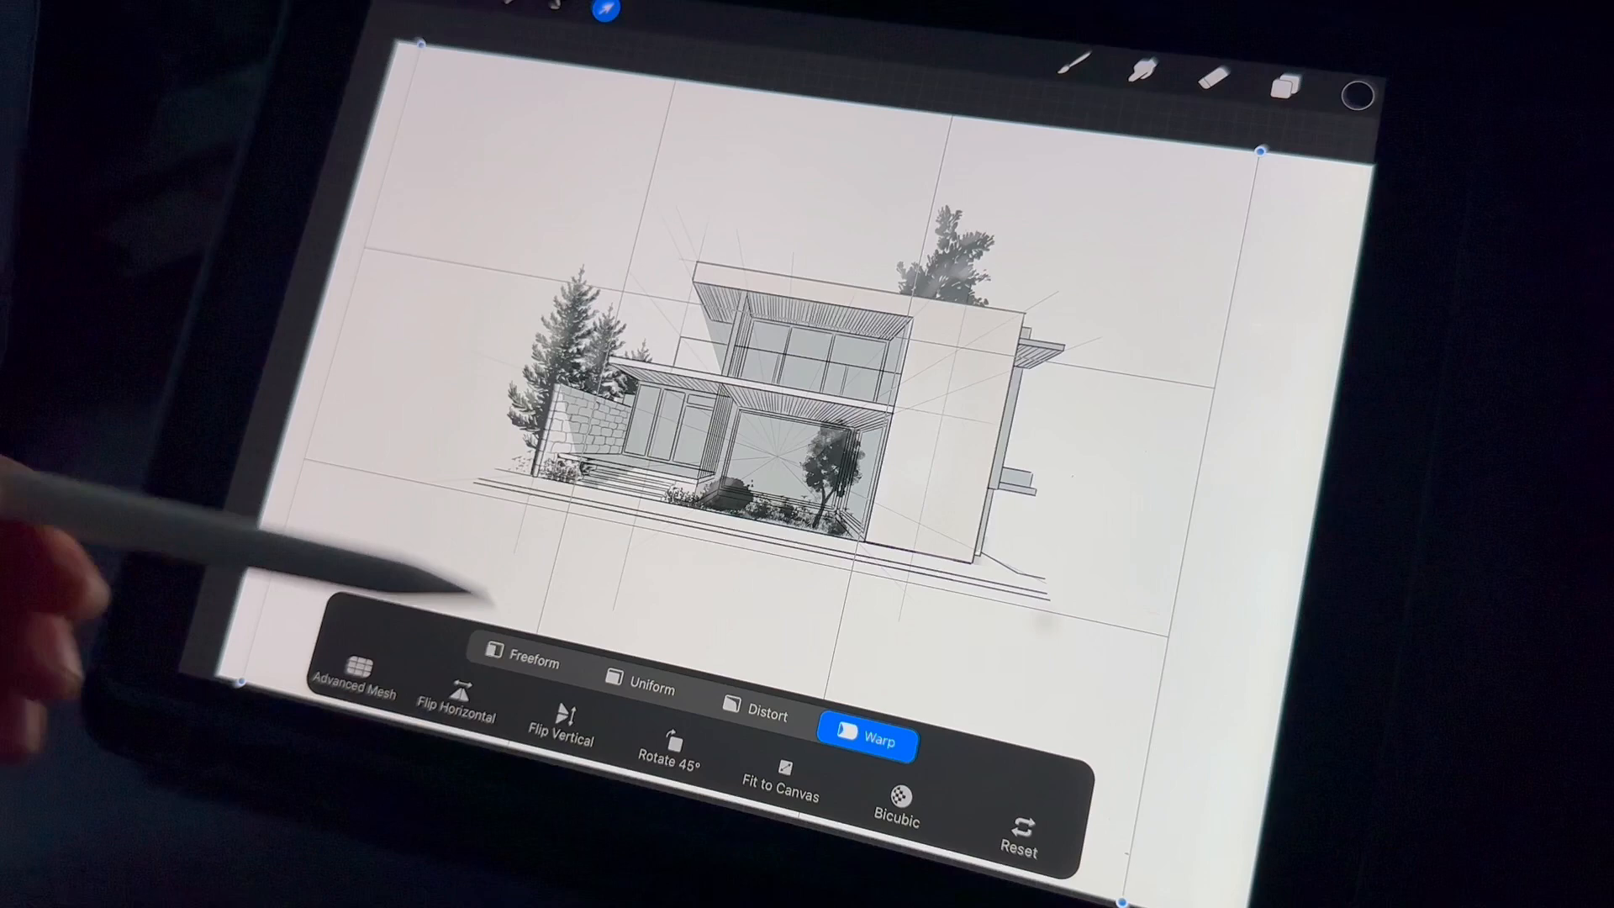
- Switch the house drawing's transform to Freeform, then Uniform, and adjust the toolbar
click(523, 662)
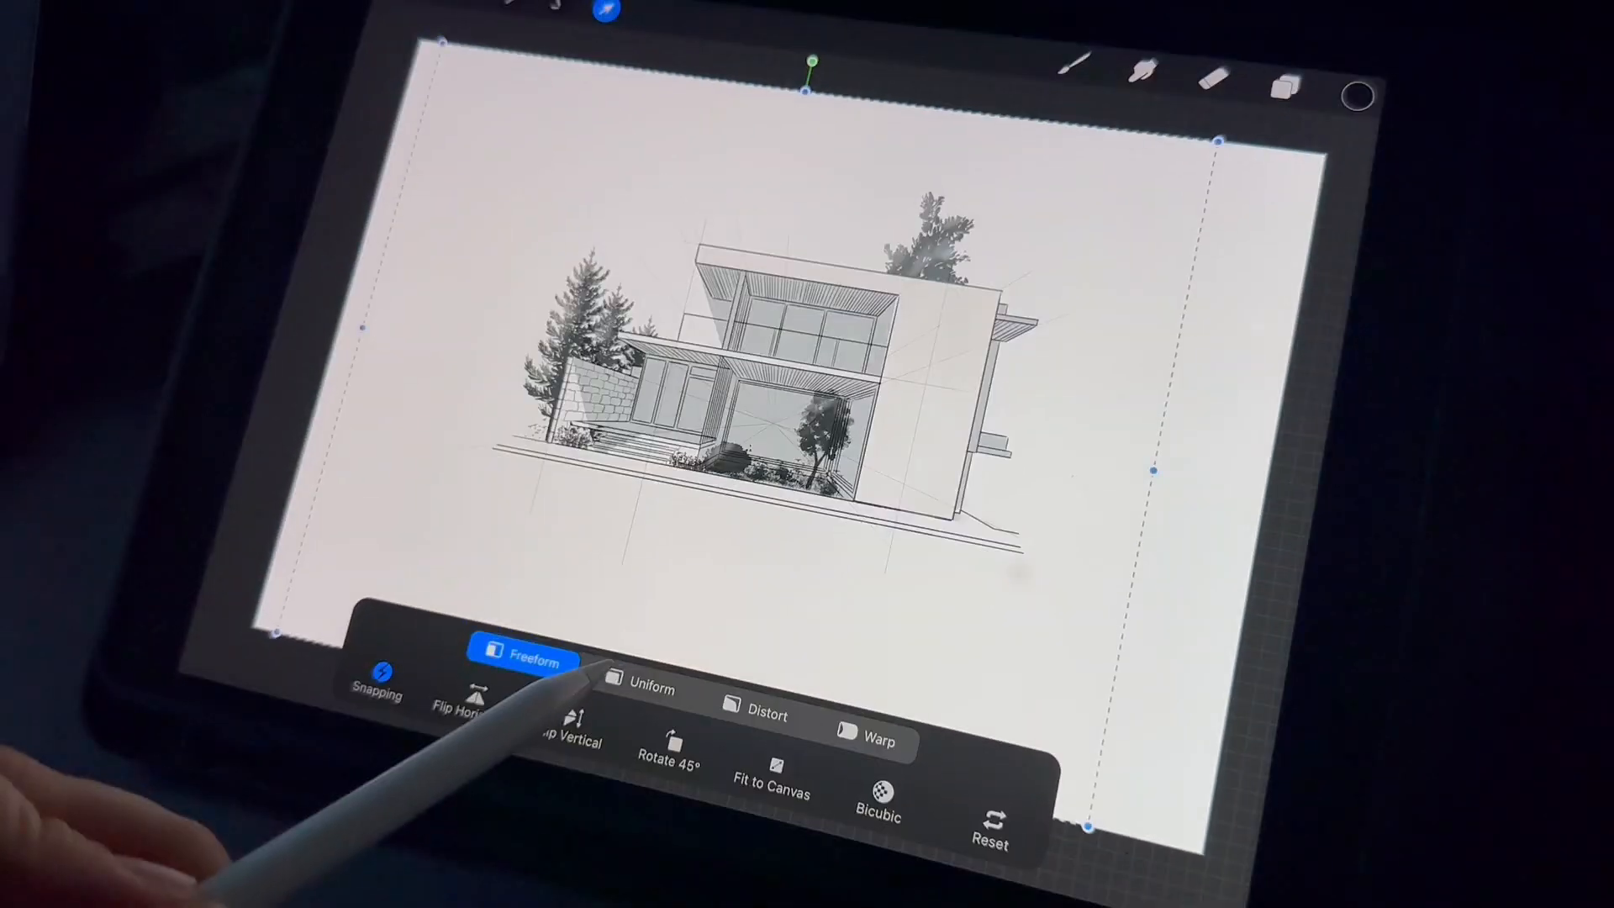
click(650, 689)
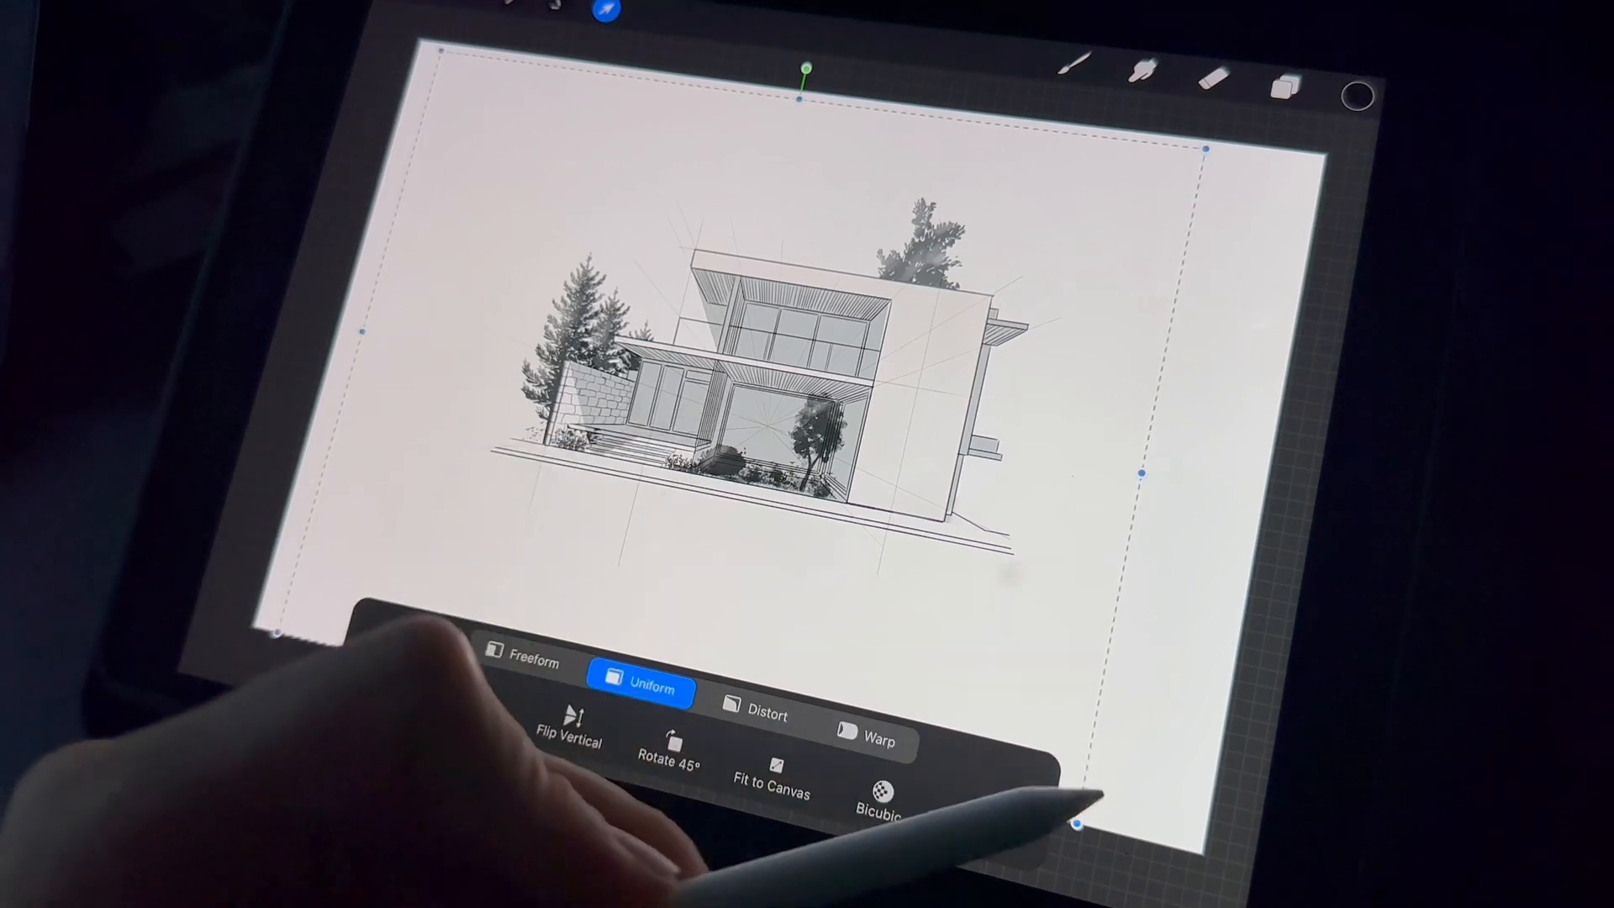
click(762, 716)
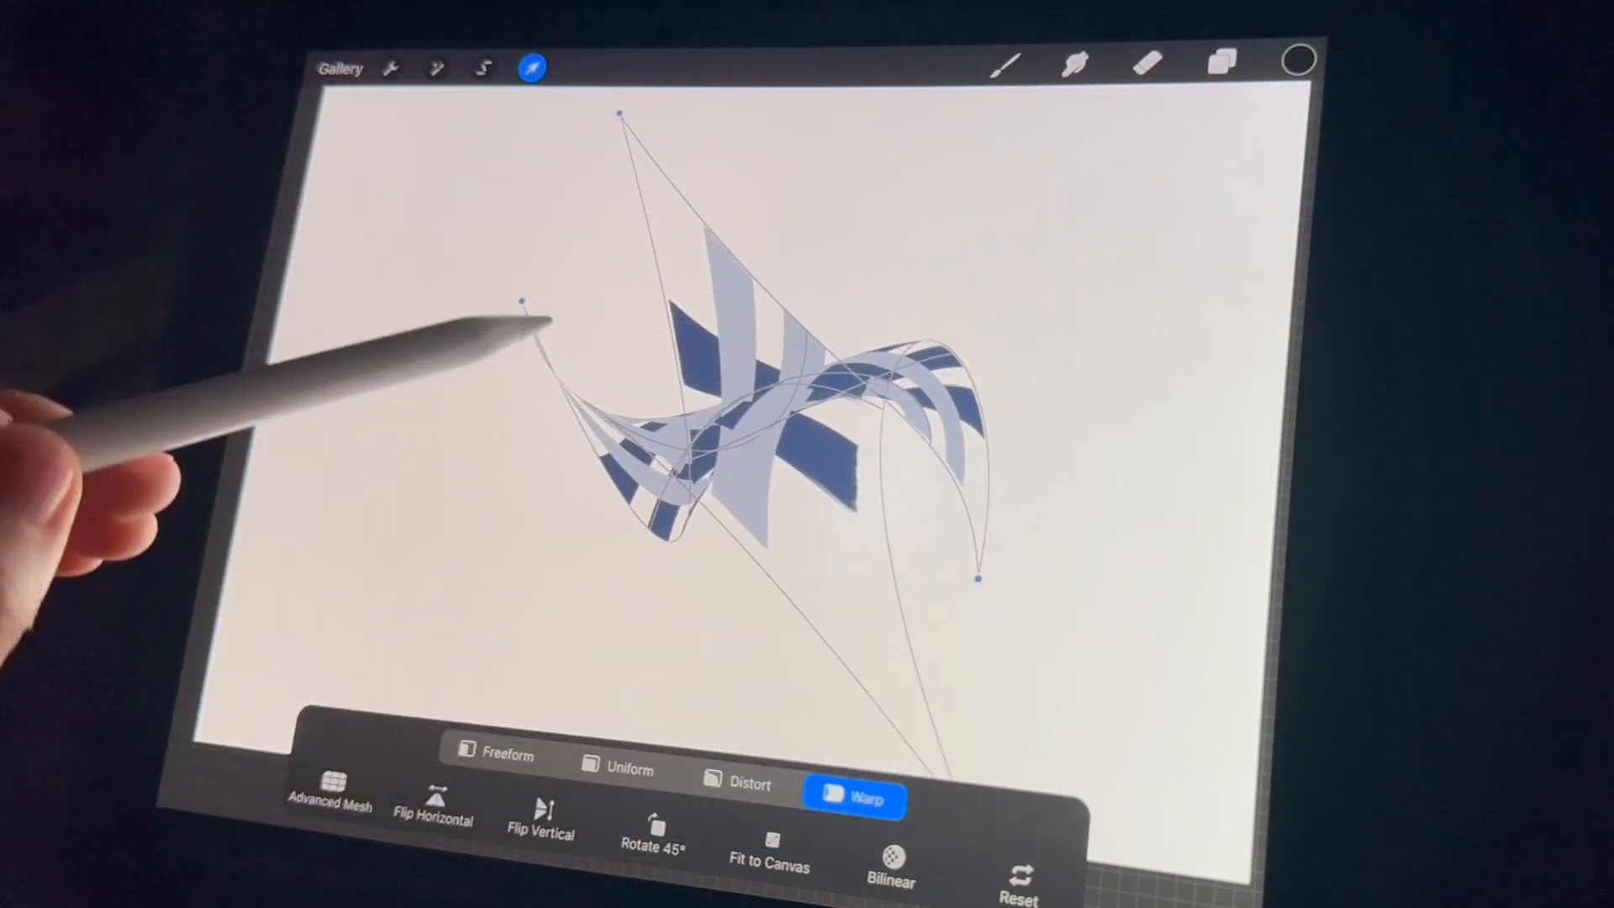
- Drag the blue ribbon's warp mesh outward to the left and right into sweeping curves
drag(519, 302, 362, 407)
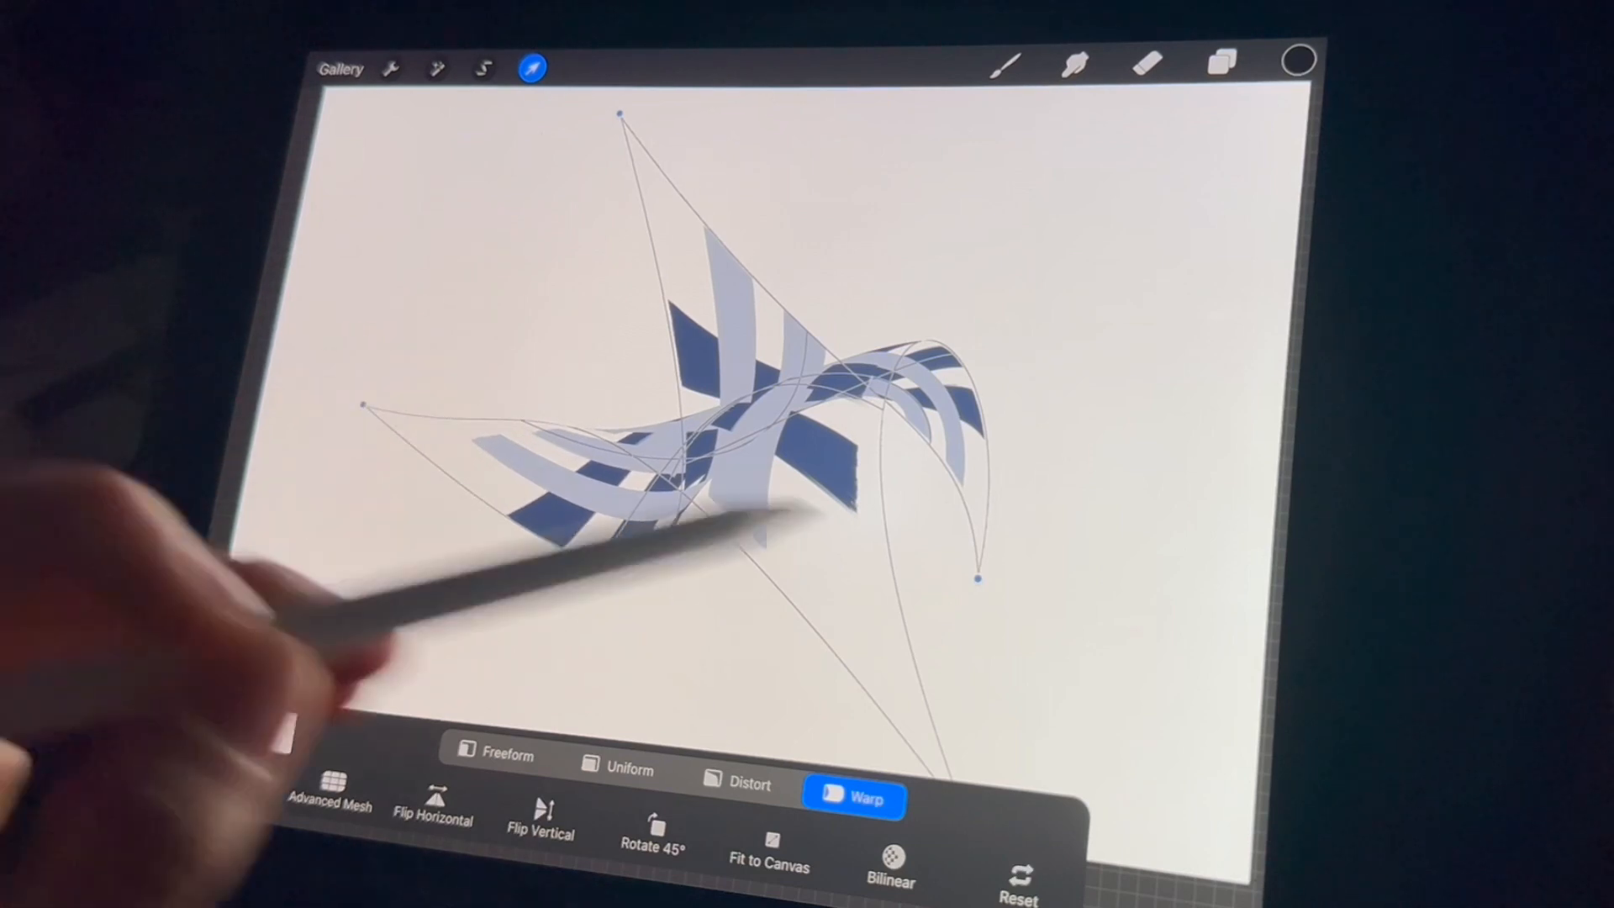
drag(978, 578, 1184, 462)
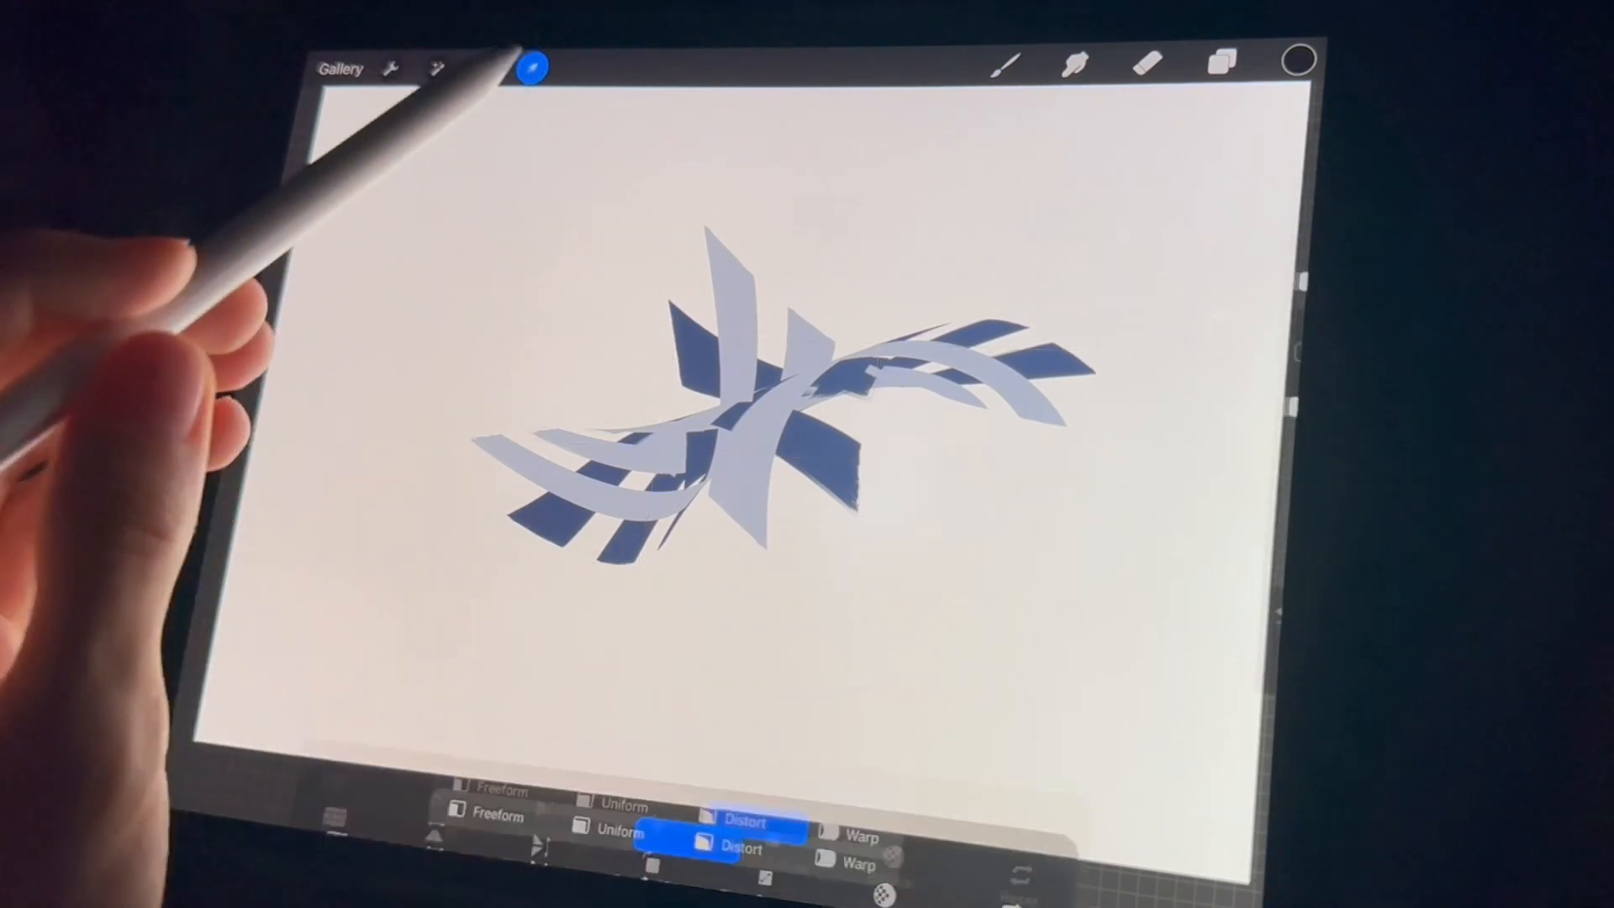
- Distort the cloud sketch, then put the rock painting into Warp mode
click(903, 805)
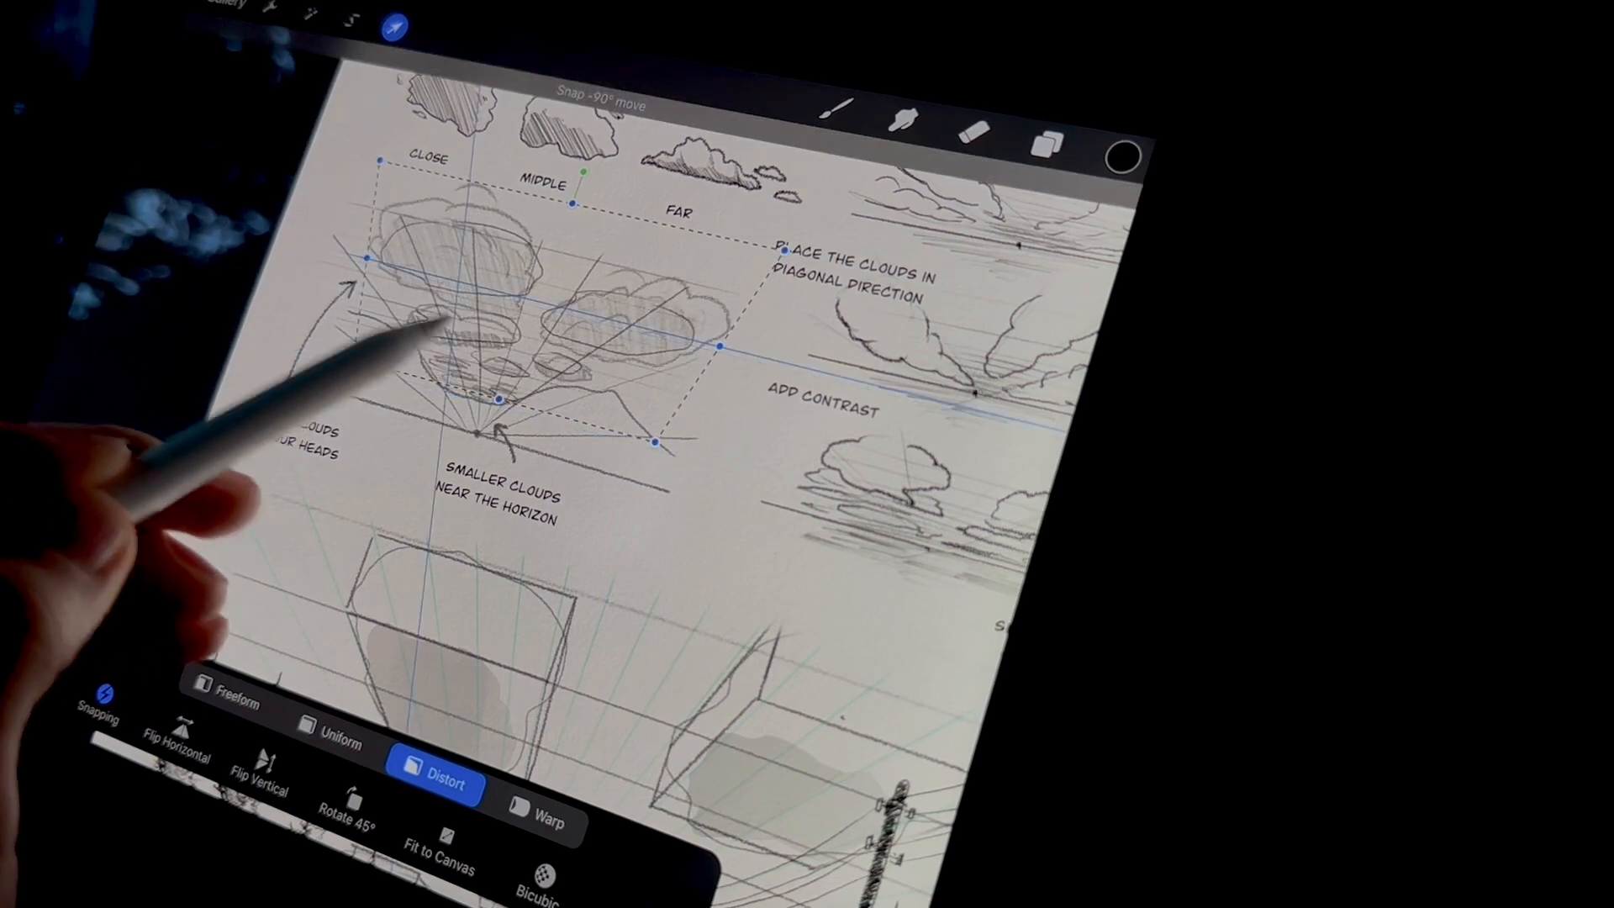
click(549, 780)
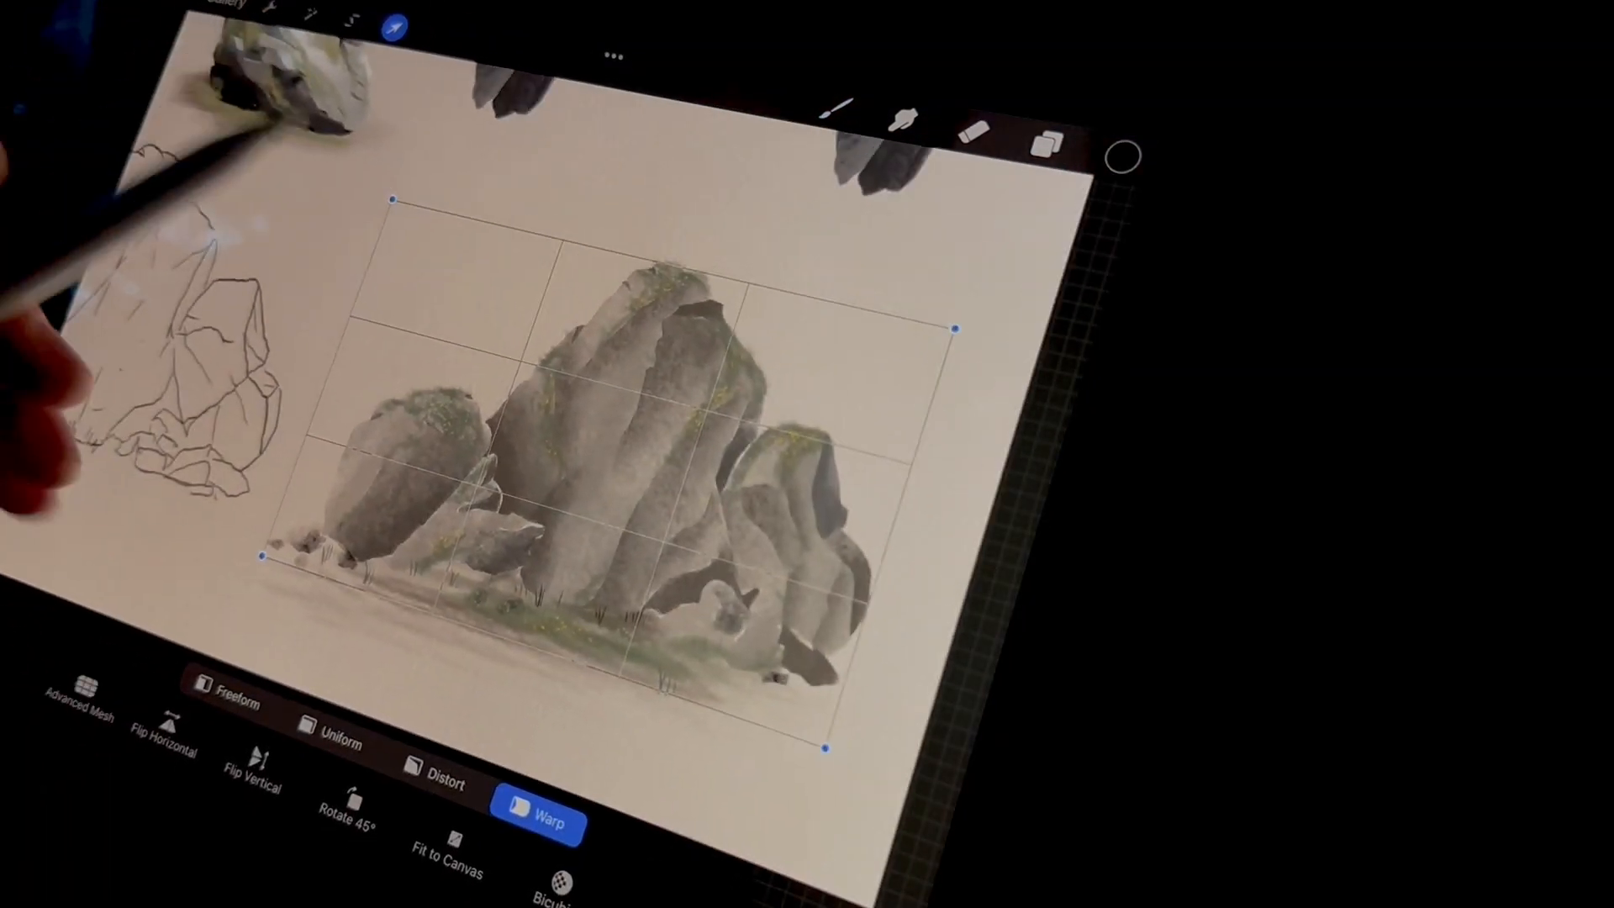